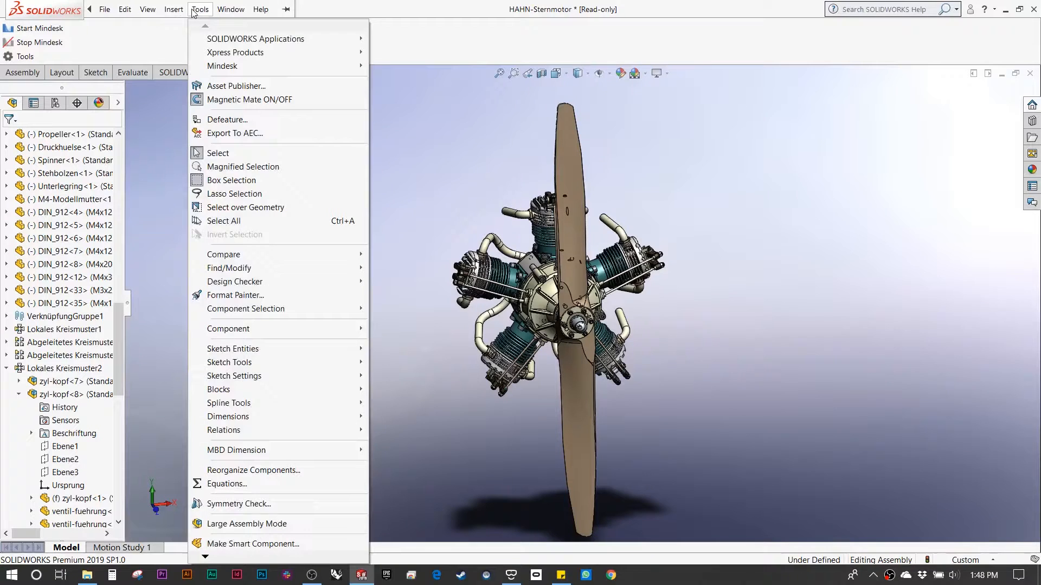
{"action": "mouse_move", "coordinate": [246, 309]}
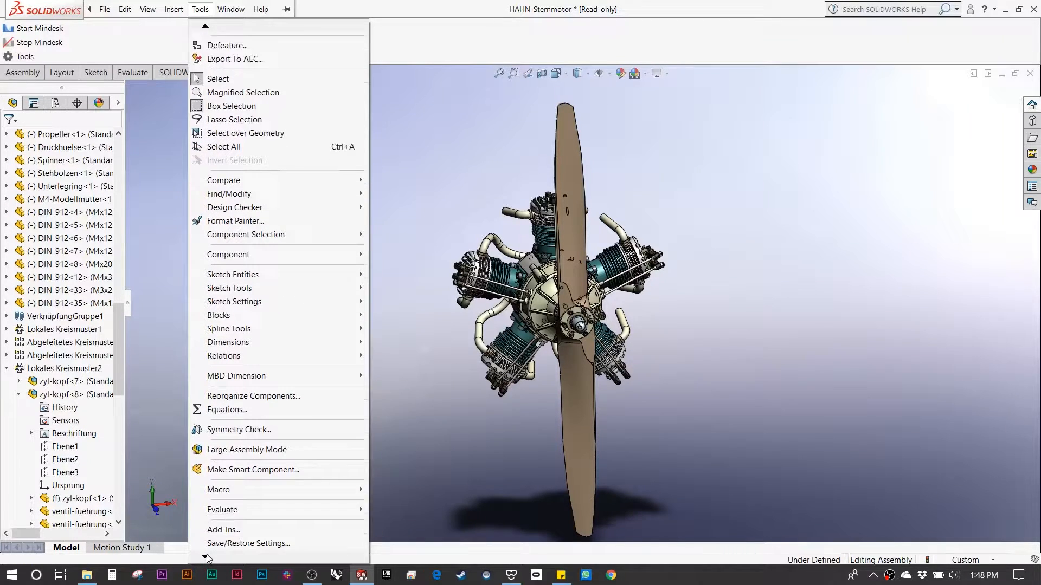
Step: Enable the SwMindesk add-in under Other Add-ins so it loads with SOLIDWORKS
{"action": "left_click", "coordinate": [223, 530]}
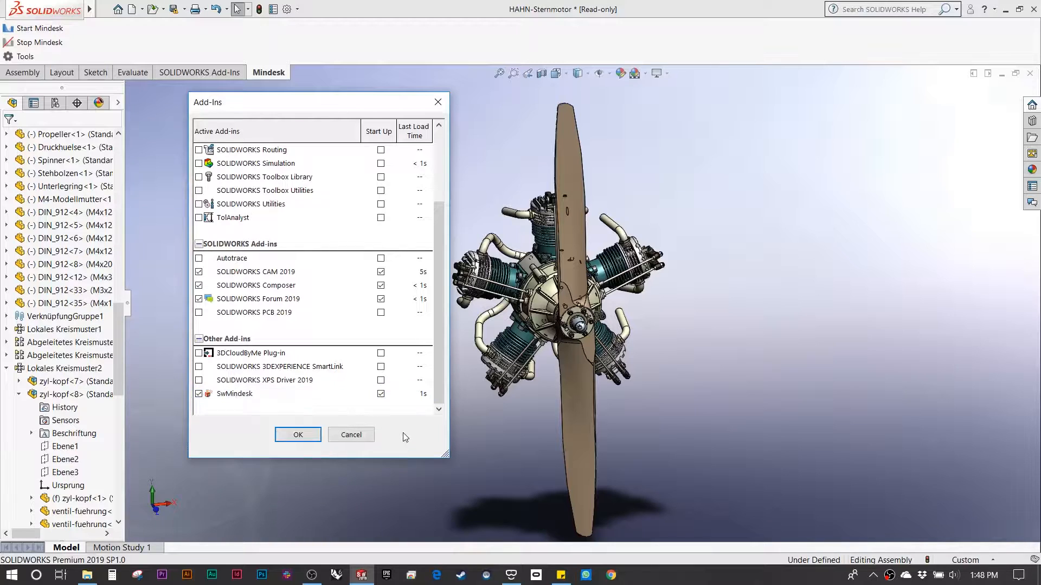
Step: Confirm the Add-Ins choice and start Mindesk to put the radial engine assembly in VR mode
{"action": "left_click", "coordinate": [297, 434]}
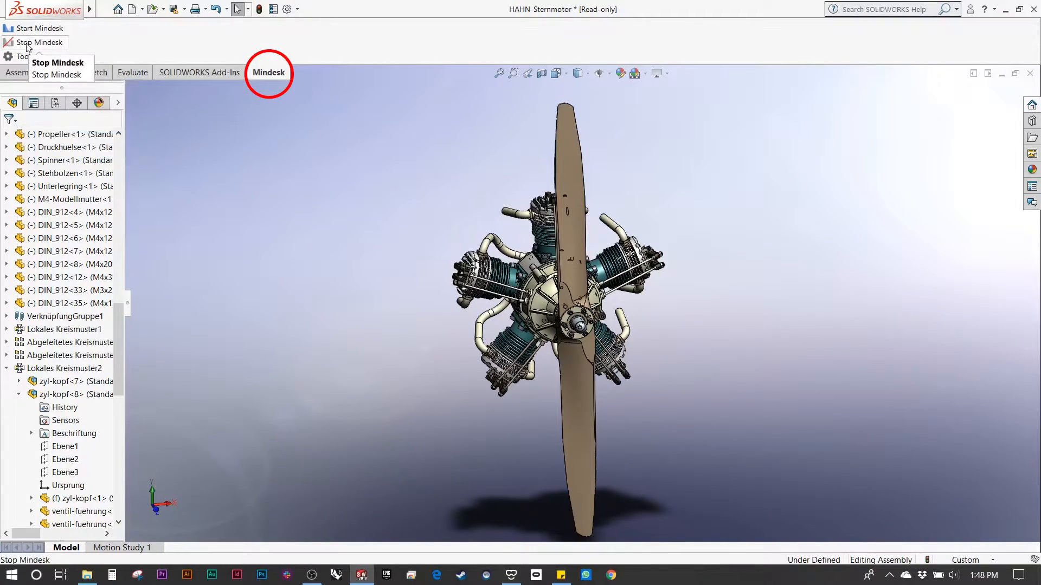
{"action": "left_click", "coordinate": [40, 28]}
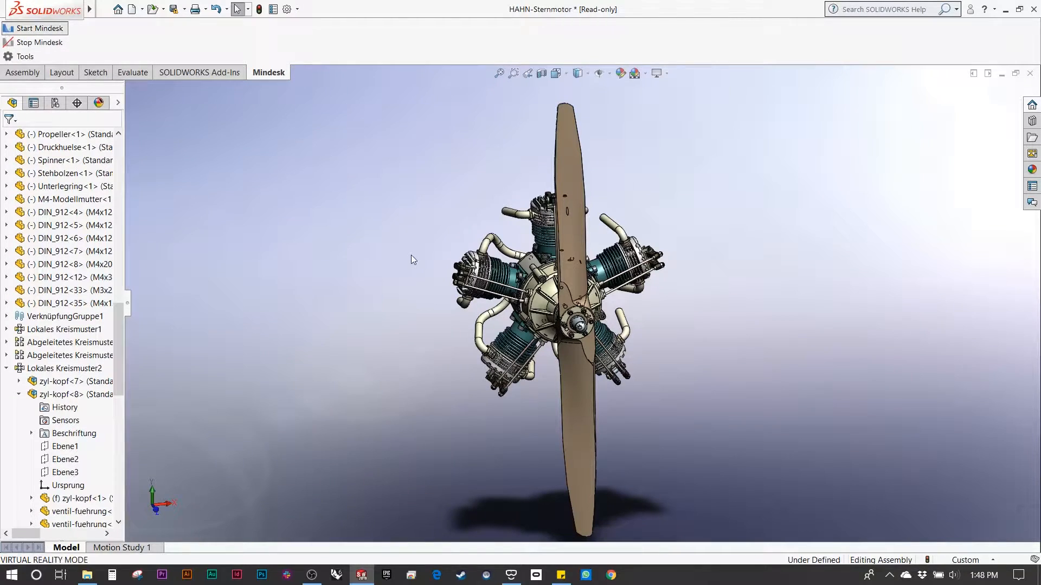